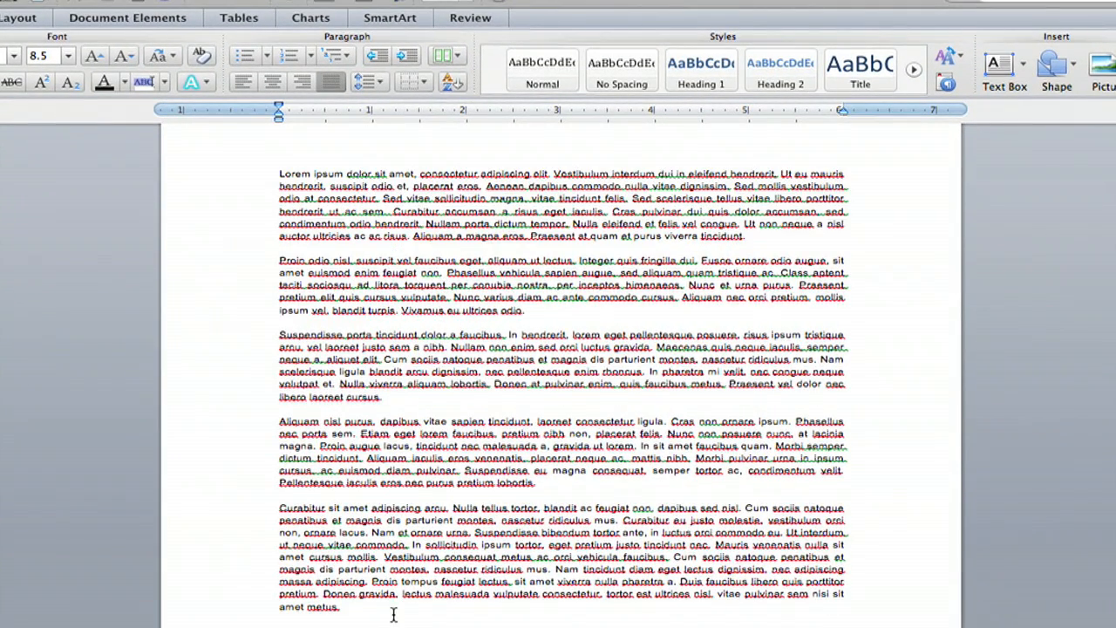
- Select all five lorem ipsum paragraphs with Command+A
key(cmd+a)
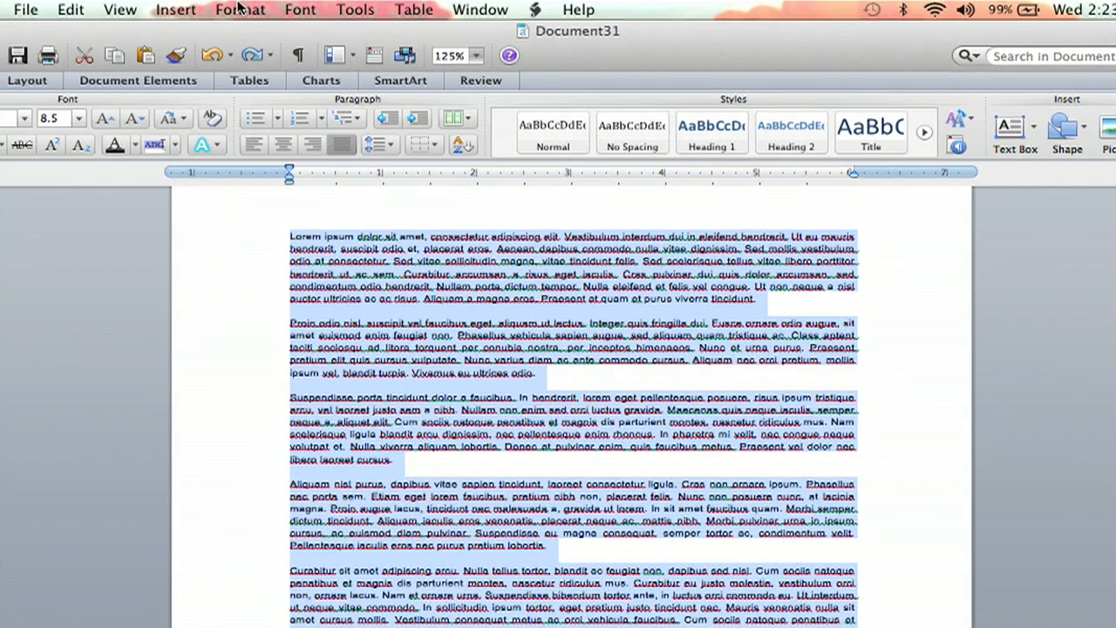
- Open Format > Document and show the Layout tab
click(239, 9)
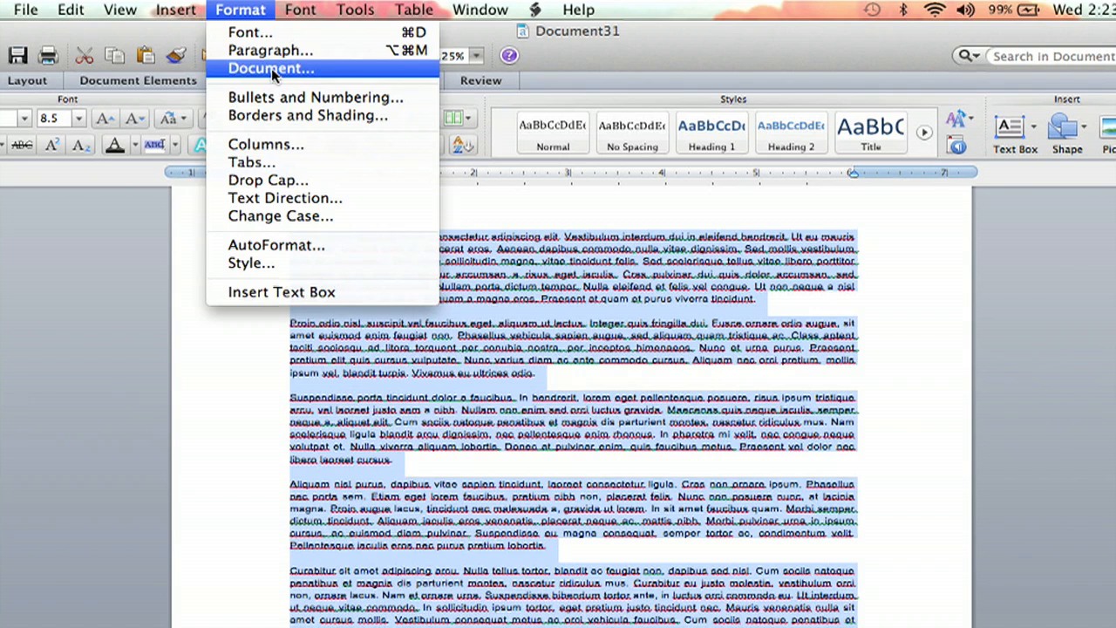
click(271, 68)
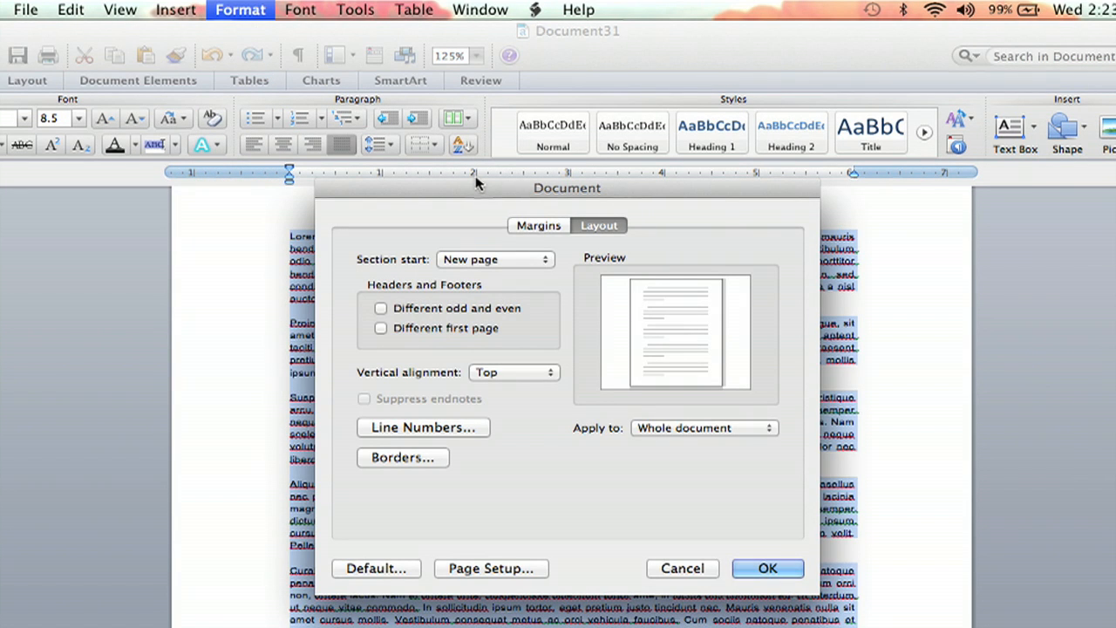
click(538, 225)
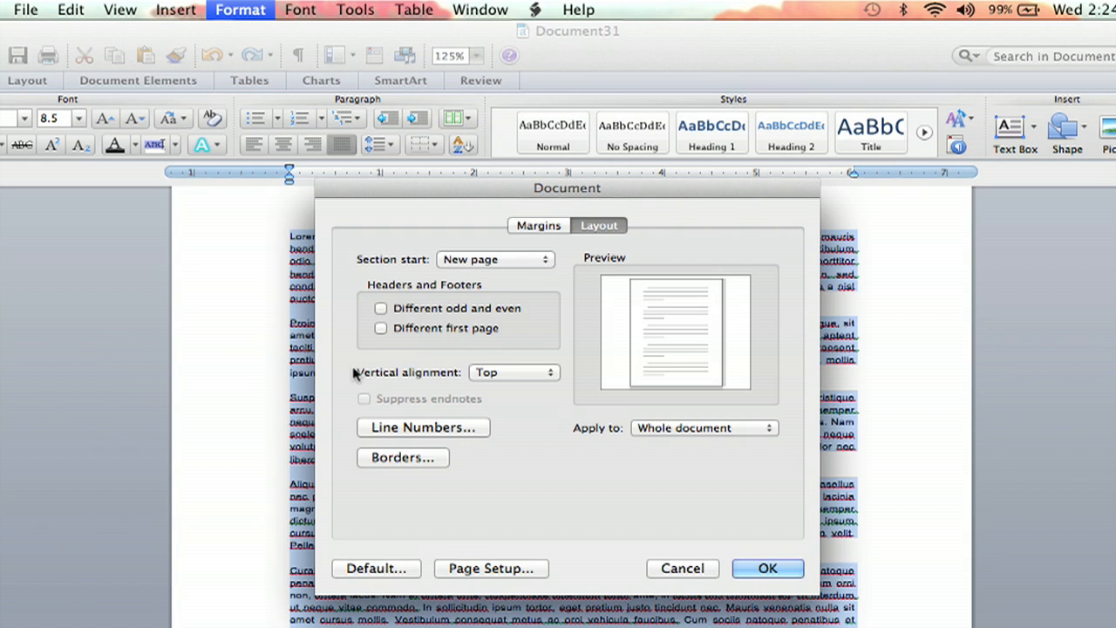
- Choose Center from the Vertical alignment pop-up menu
click(513, 372)
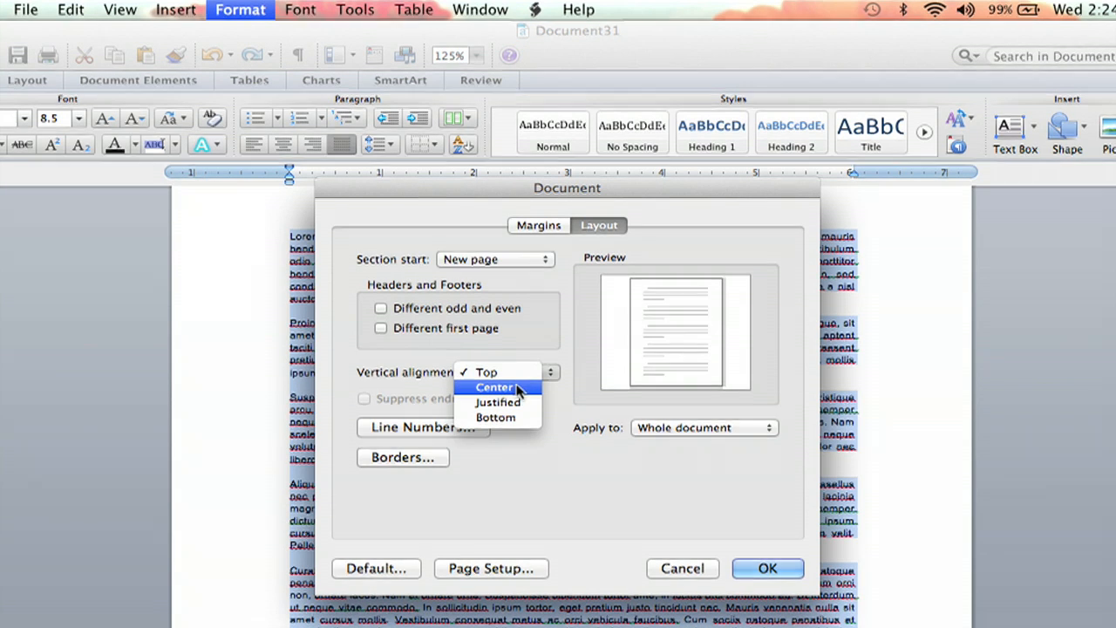
mouse_move(497, 402)
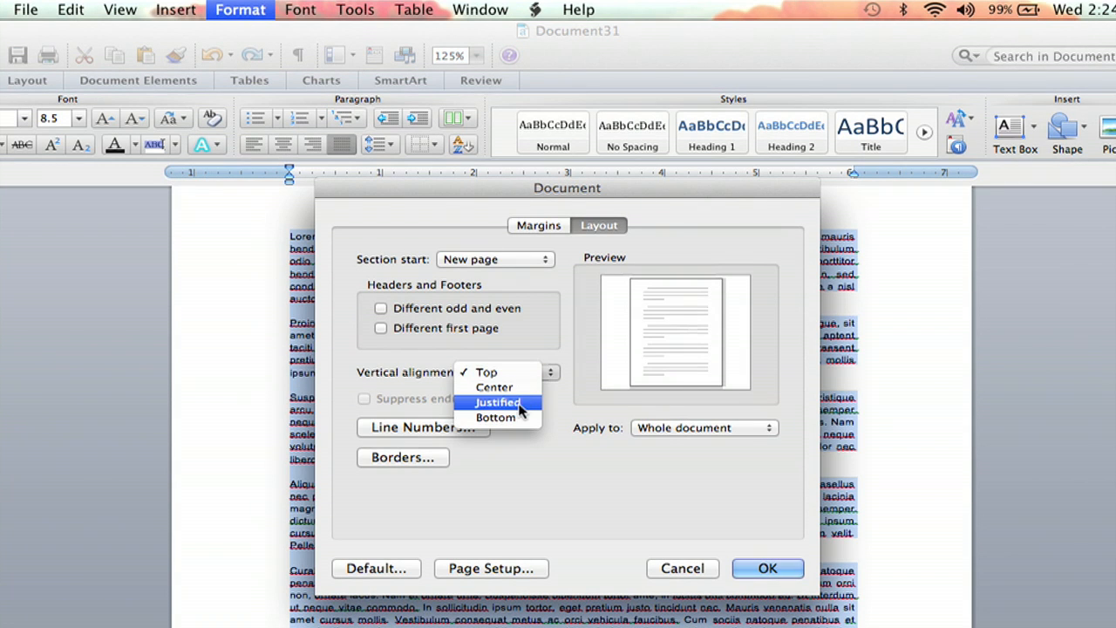
mouse_move(494, 387)
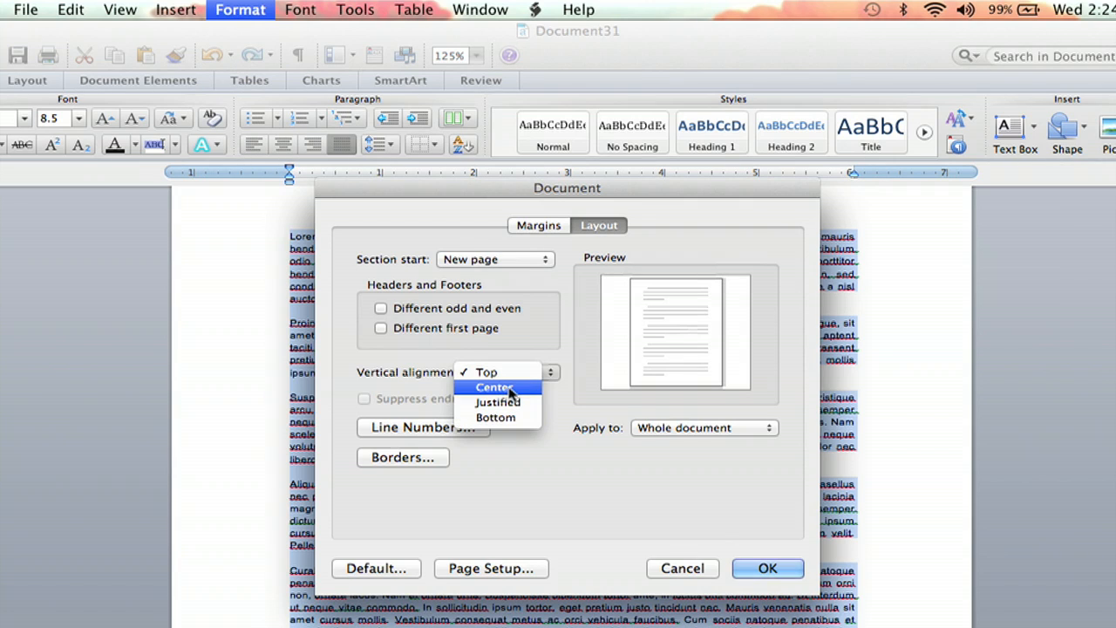
click(493, 387)
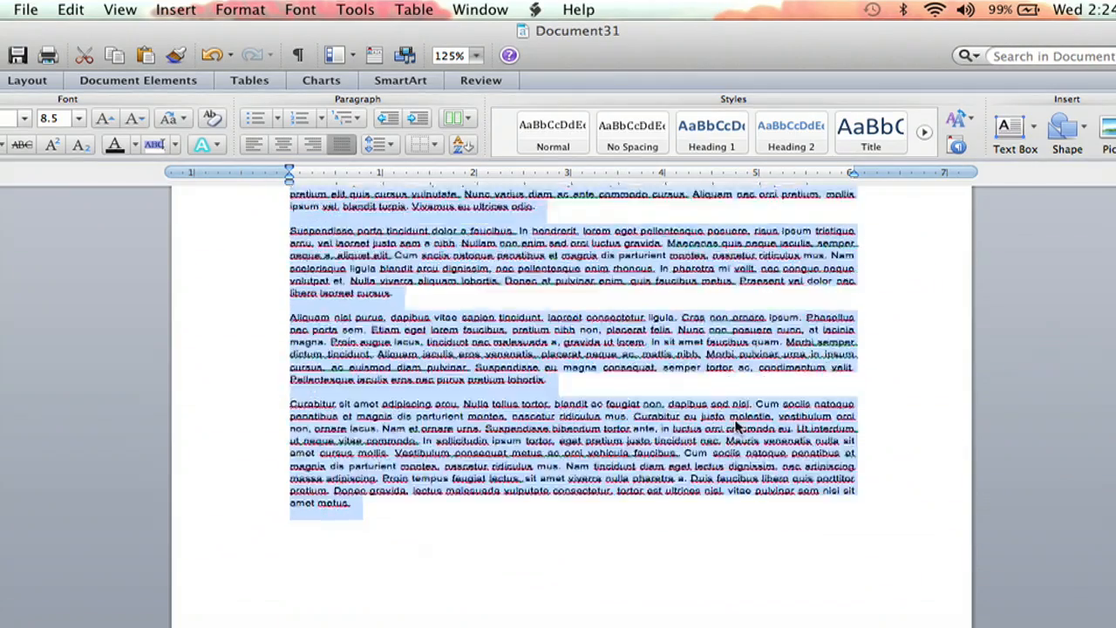
- Scroll down to check that the paragraphs sit vertically centered on the page
scroll(down, 3)
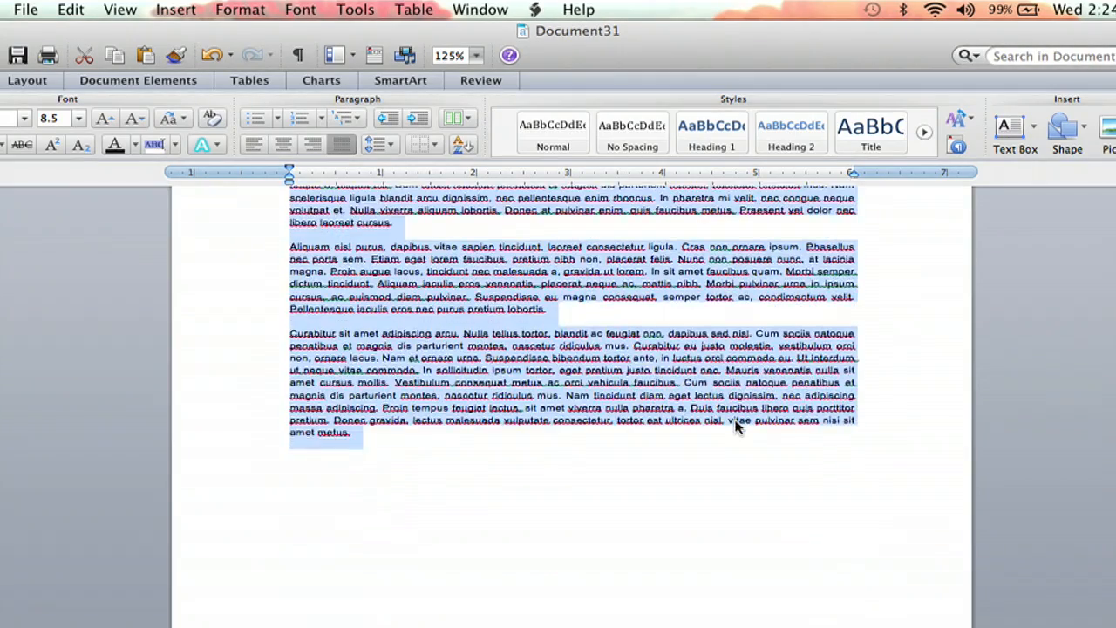